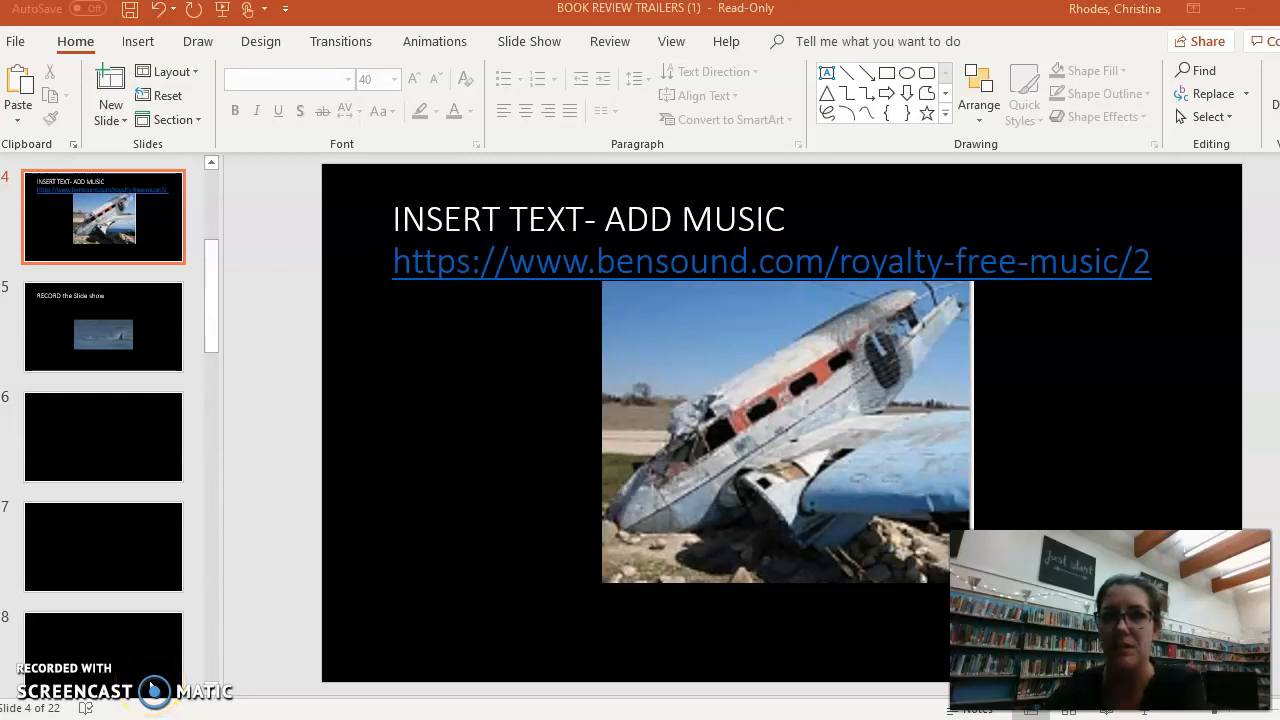
pyautogui.moveTo(490, 316)
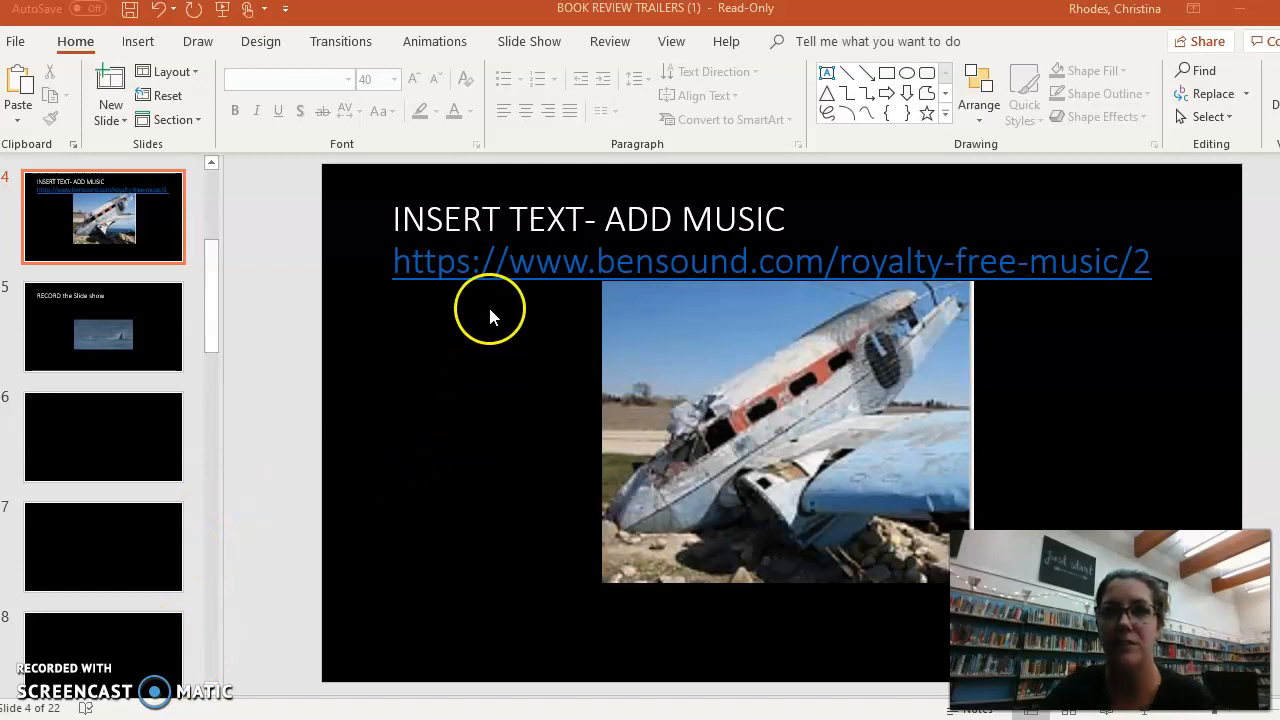
pyautogui.moveTo(700, 290)
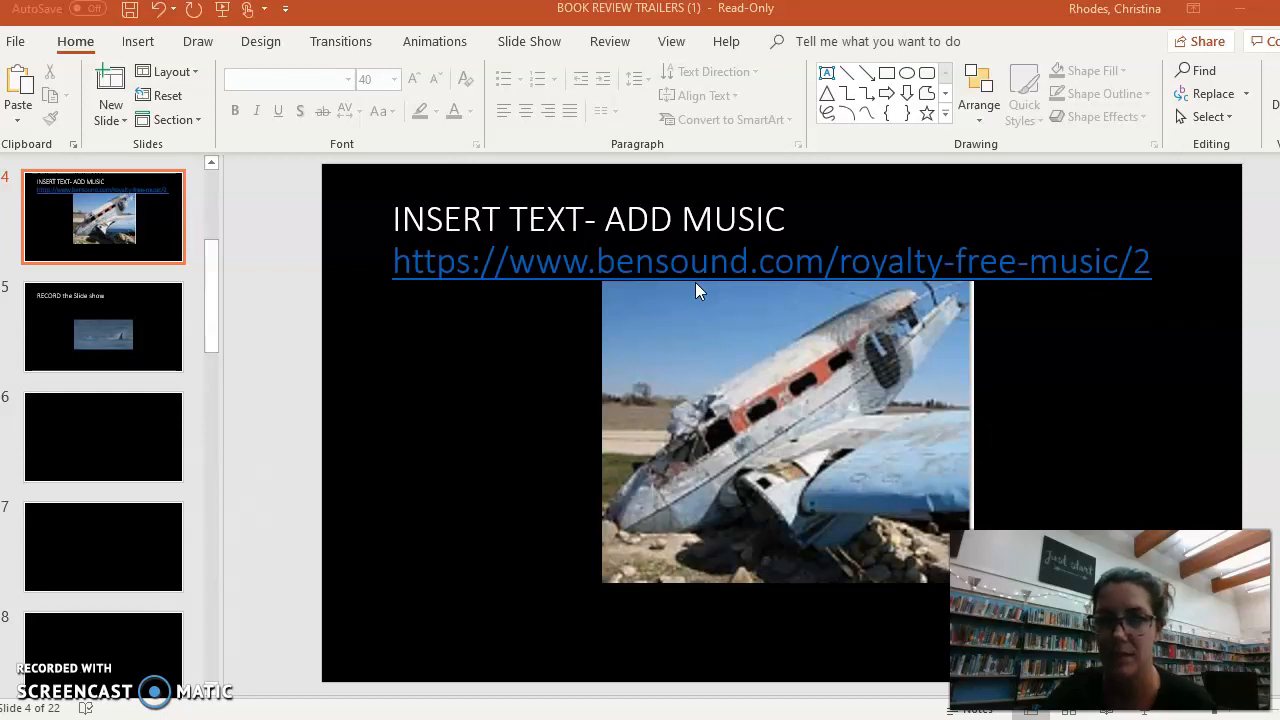
pyautogui.moveTo(700, 290)
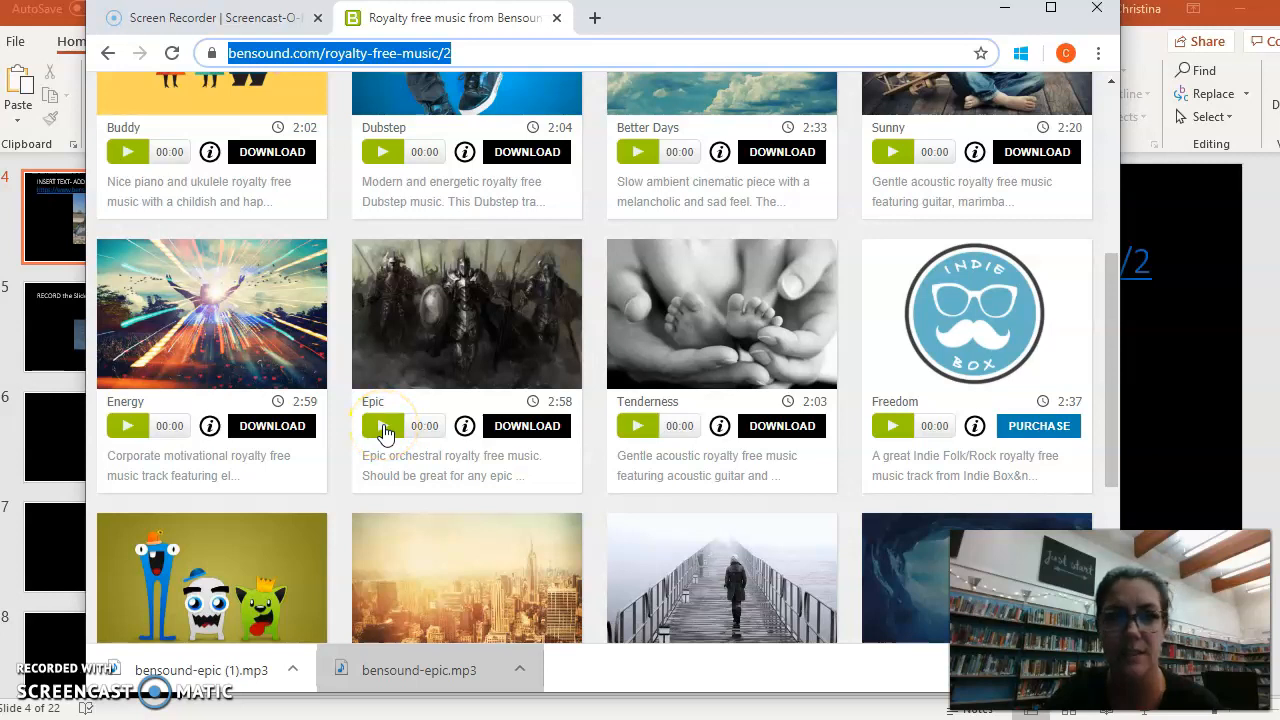
# Preview the Epic orchestral track on Bensound's royalty-free music page.
pyautogui.click(384, 424)
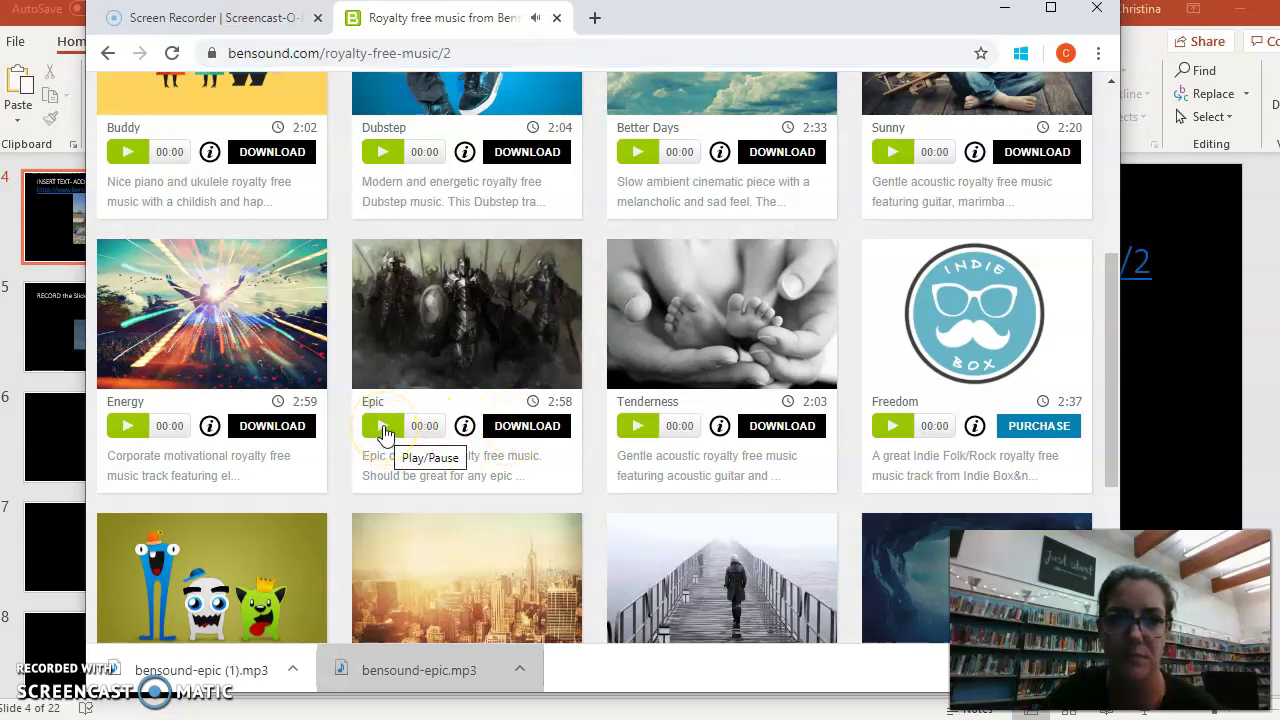
pyautogui.moveTo(490, 448)
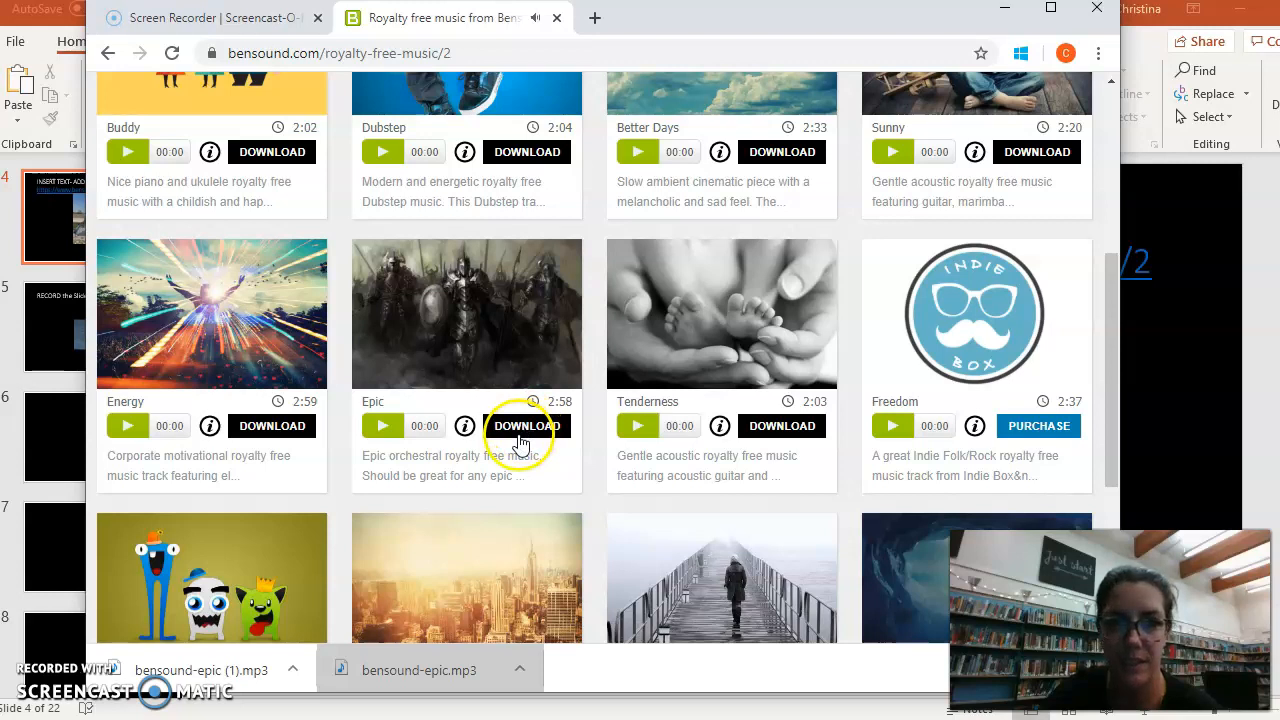
pyautogui.moveTo(1008, 14)
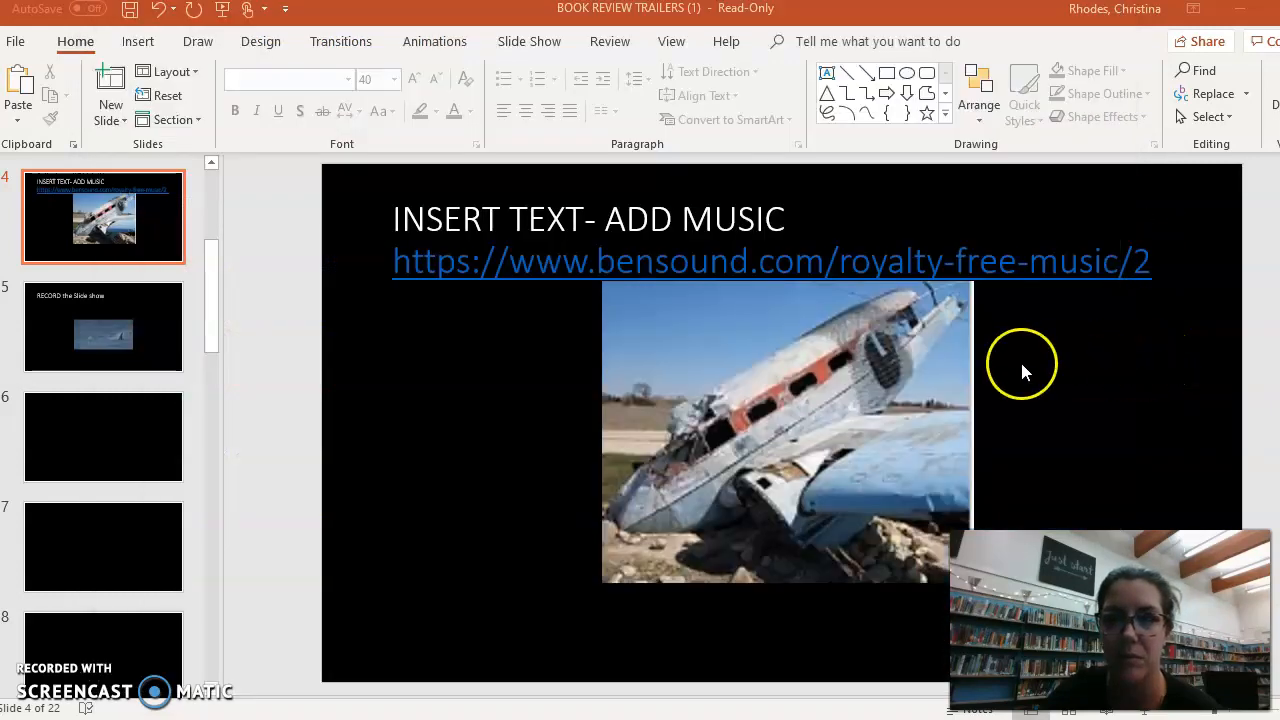
pyautogui.moveTo(270, 340)
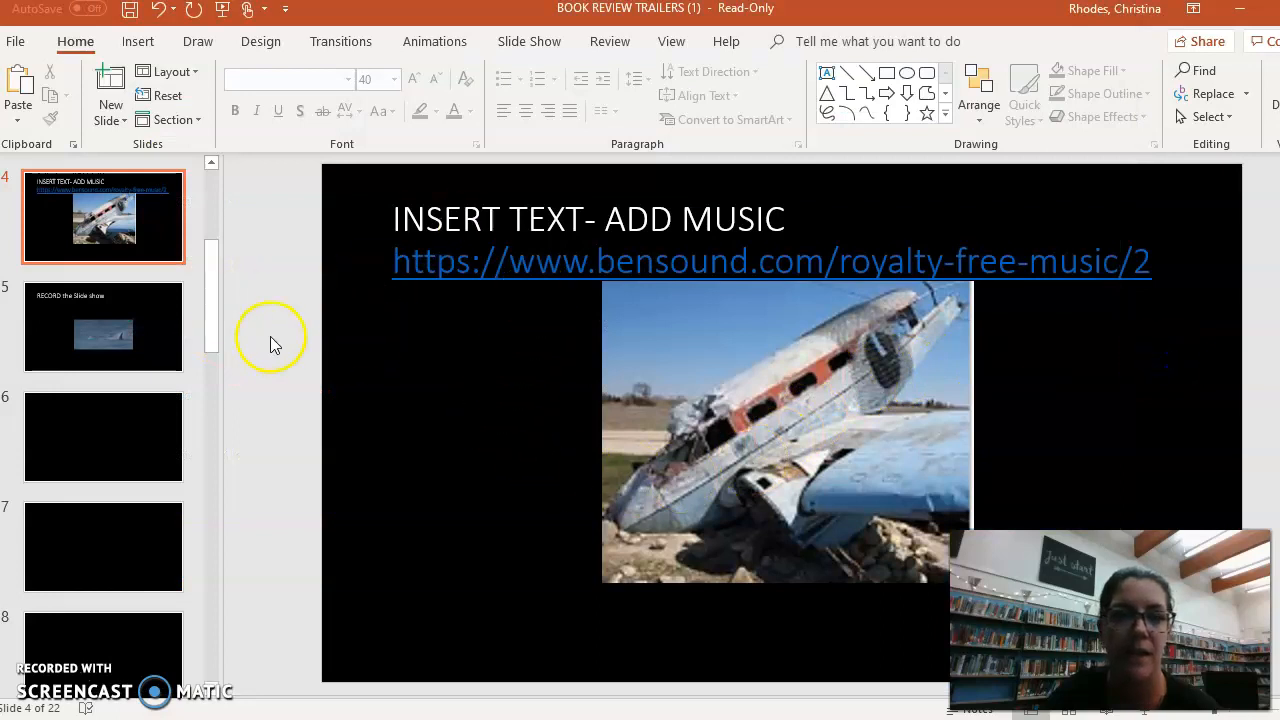
# Return to slide 1 with The Raft cover and bring up the Insert tools.
pyautogui.scroll(3)
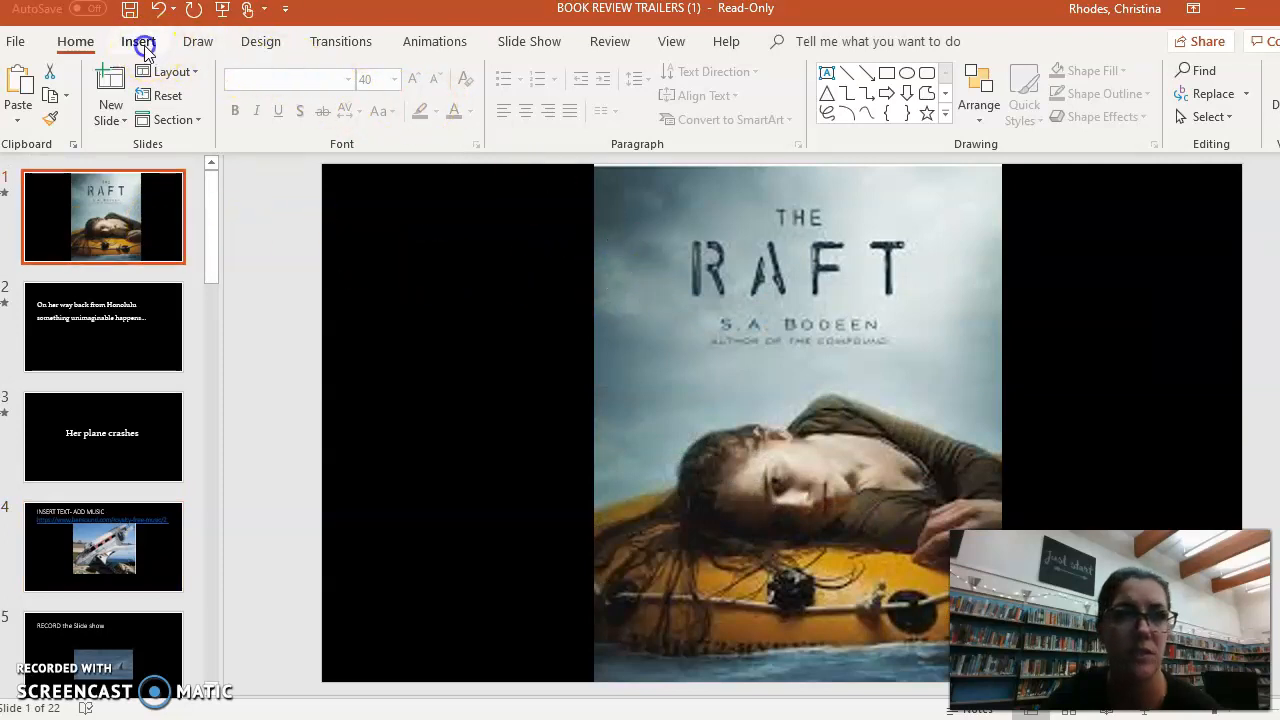
pyautogui.click(140, 40)
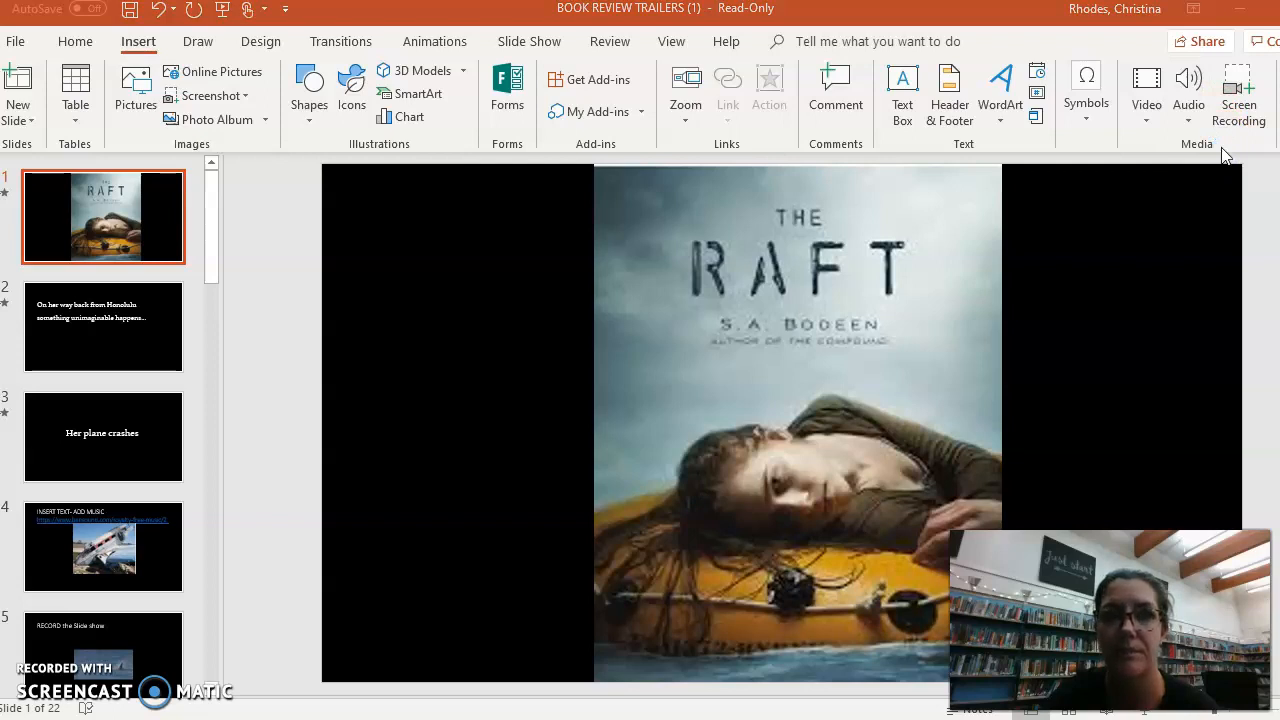
# Insert the bensound-epic (1) MP3 from This PC > Downloads onto the cover slide.
pyautogui.click(1188, 96)
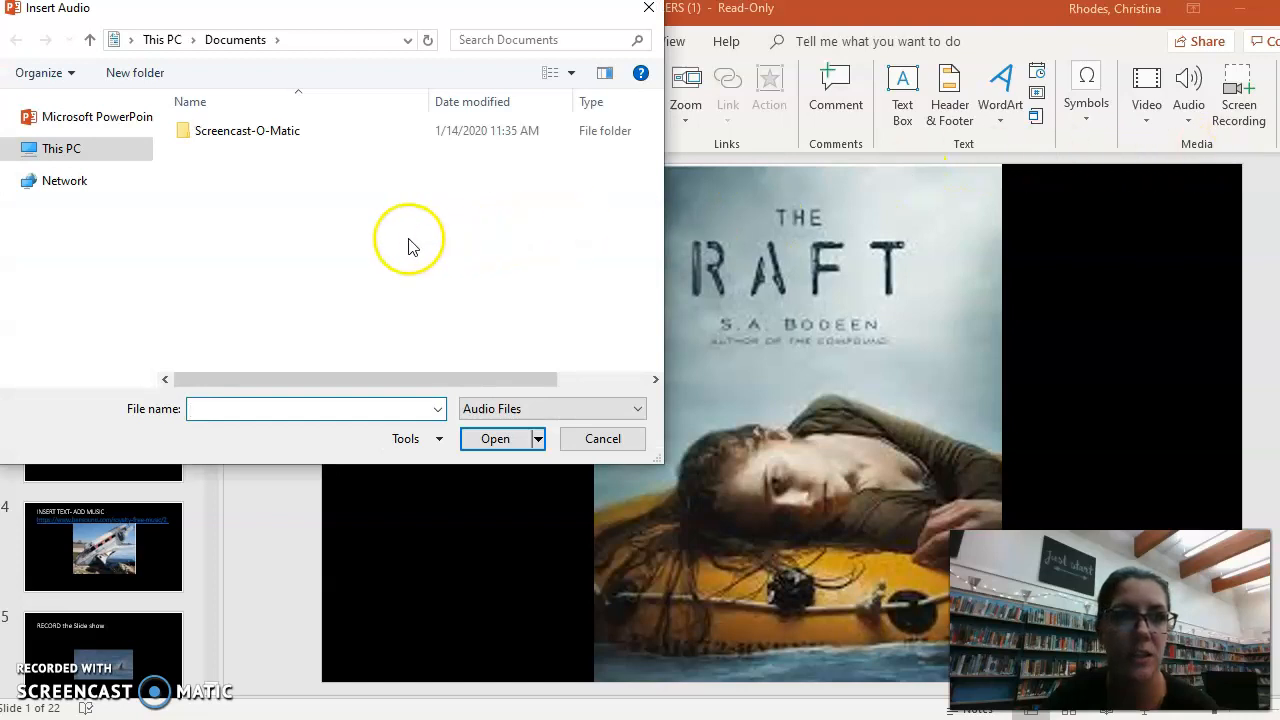
pyautogui.click(60, 148)
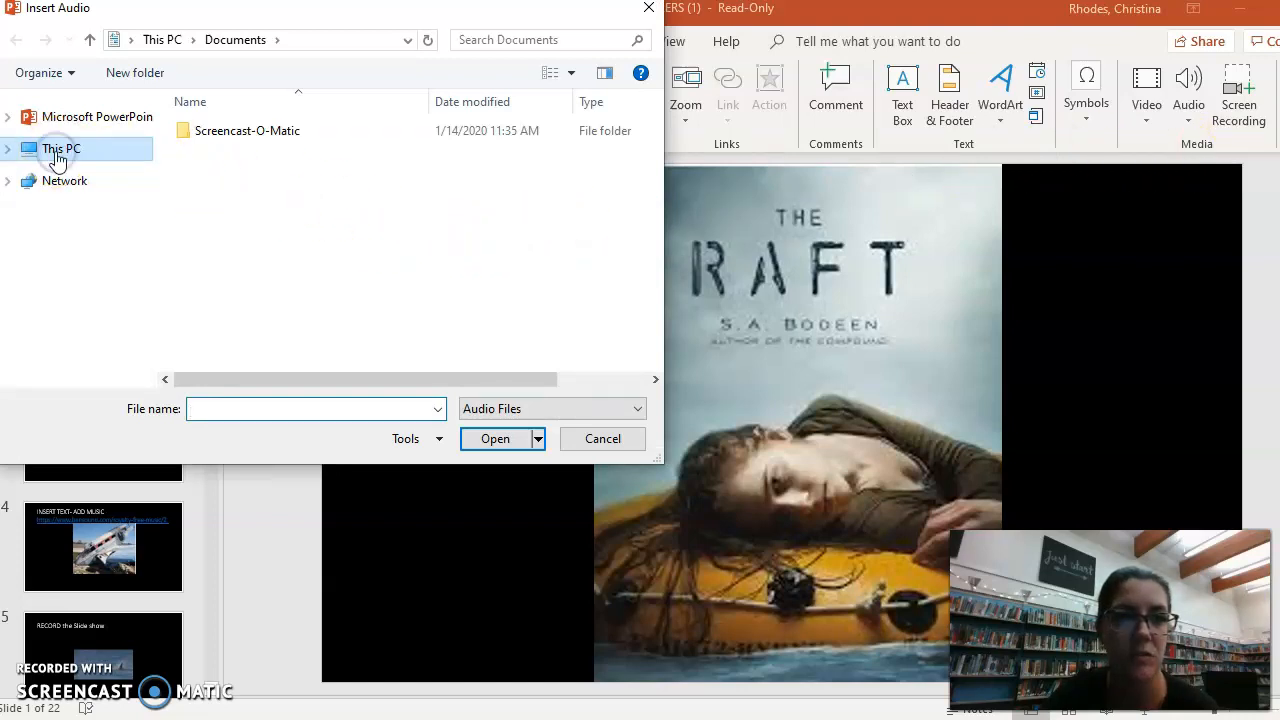
pyautogui.click(60, 148)
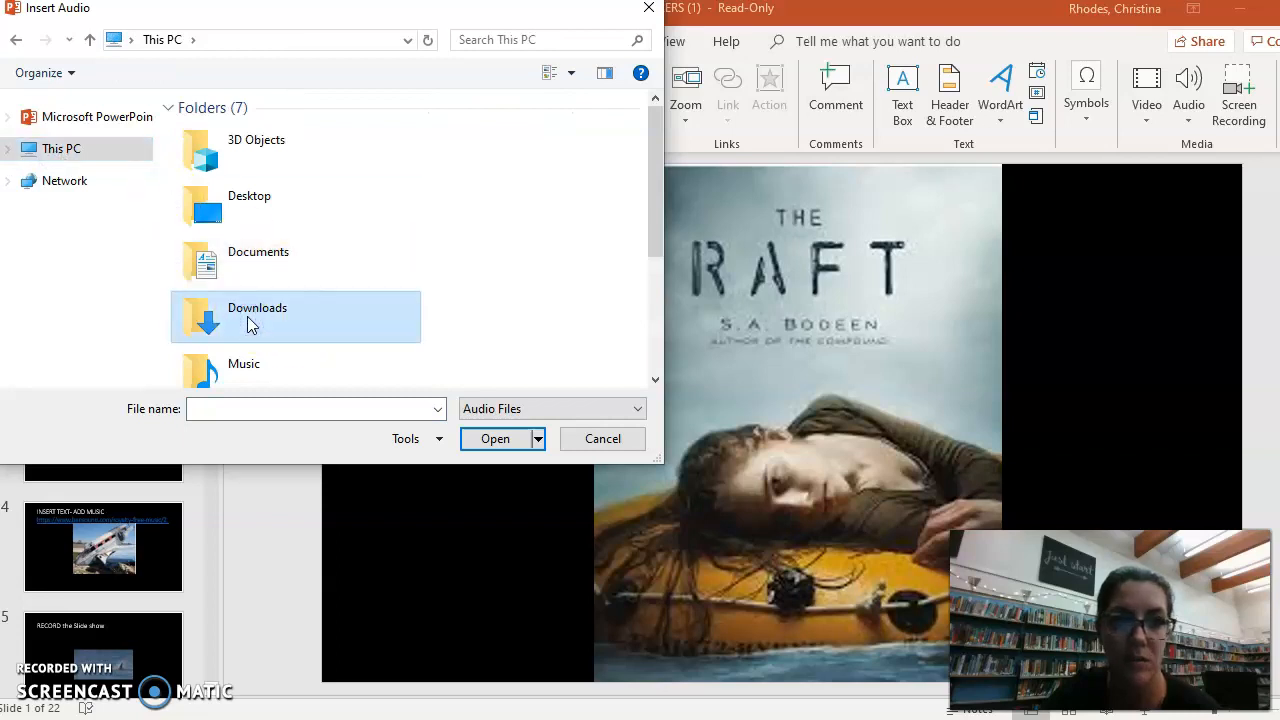
pyautogui.doubleClick(256, 316)
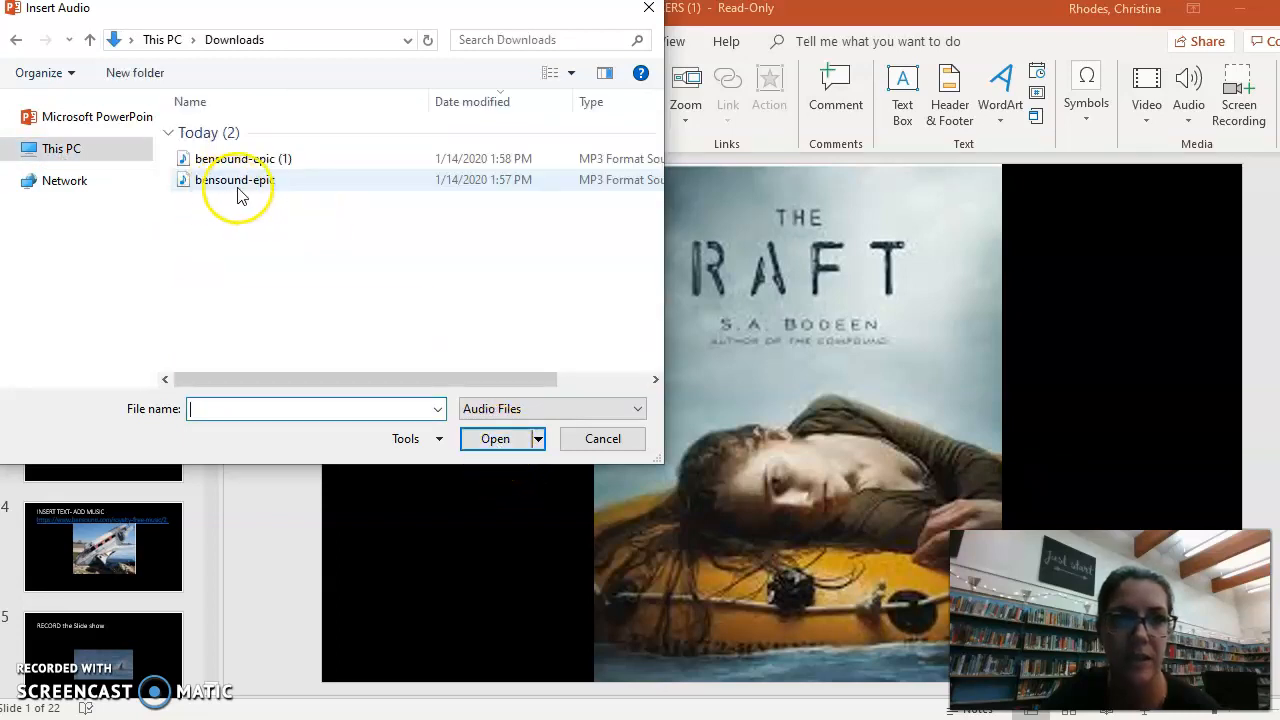
pyautogui.click(244, 158)
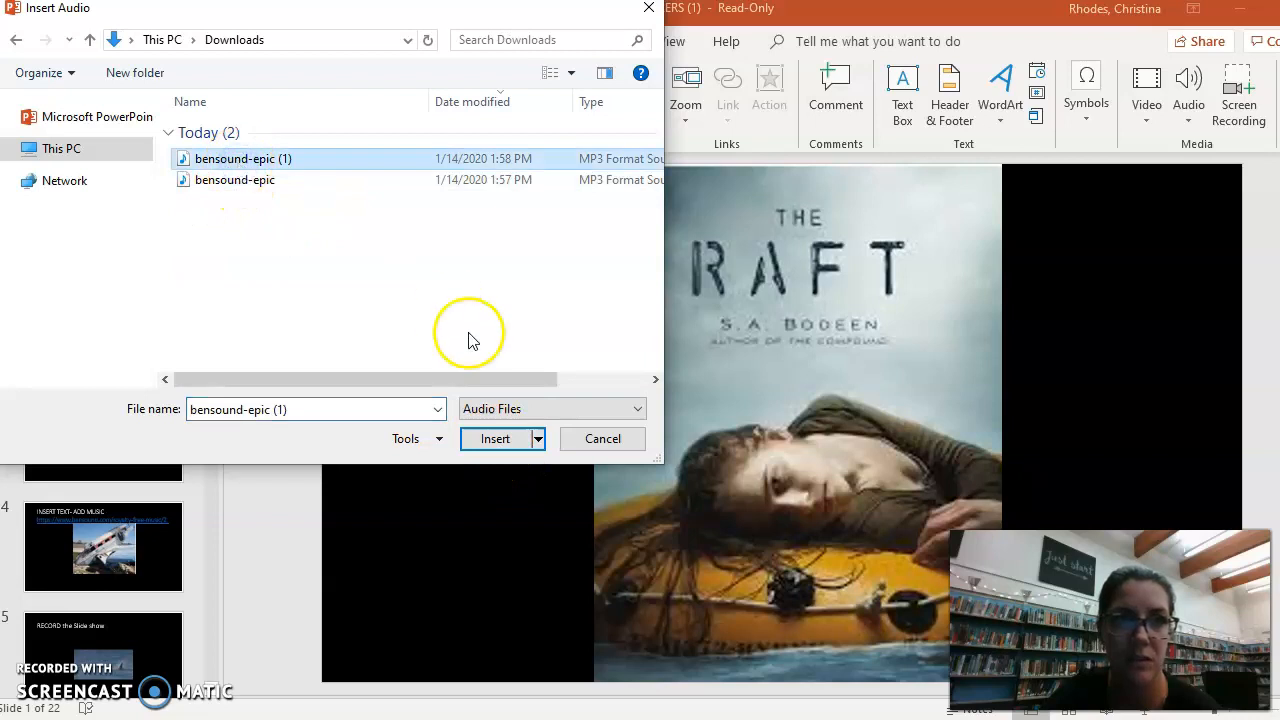
pyautogui.click(496, 438)
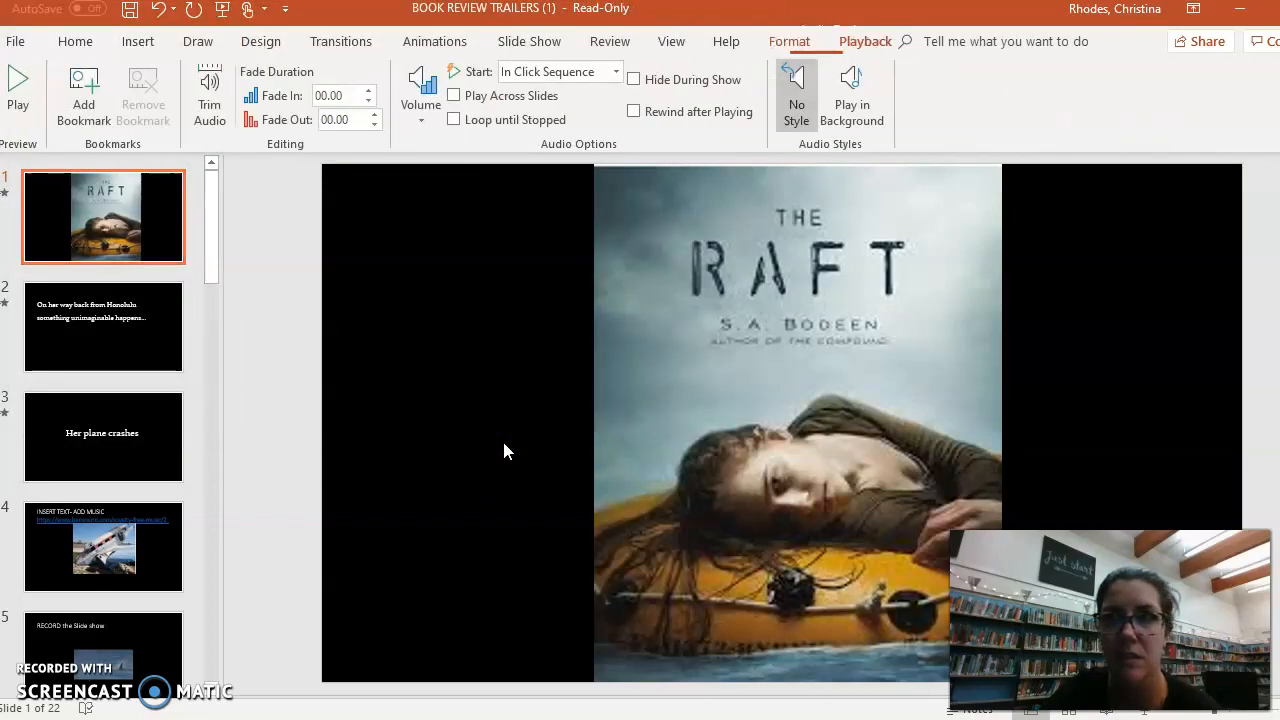
# Set the inserted clip to Play in Background across slides and Rewind after Playing.
pyautogui.click(782, 420)
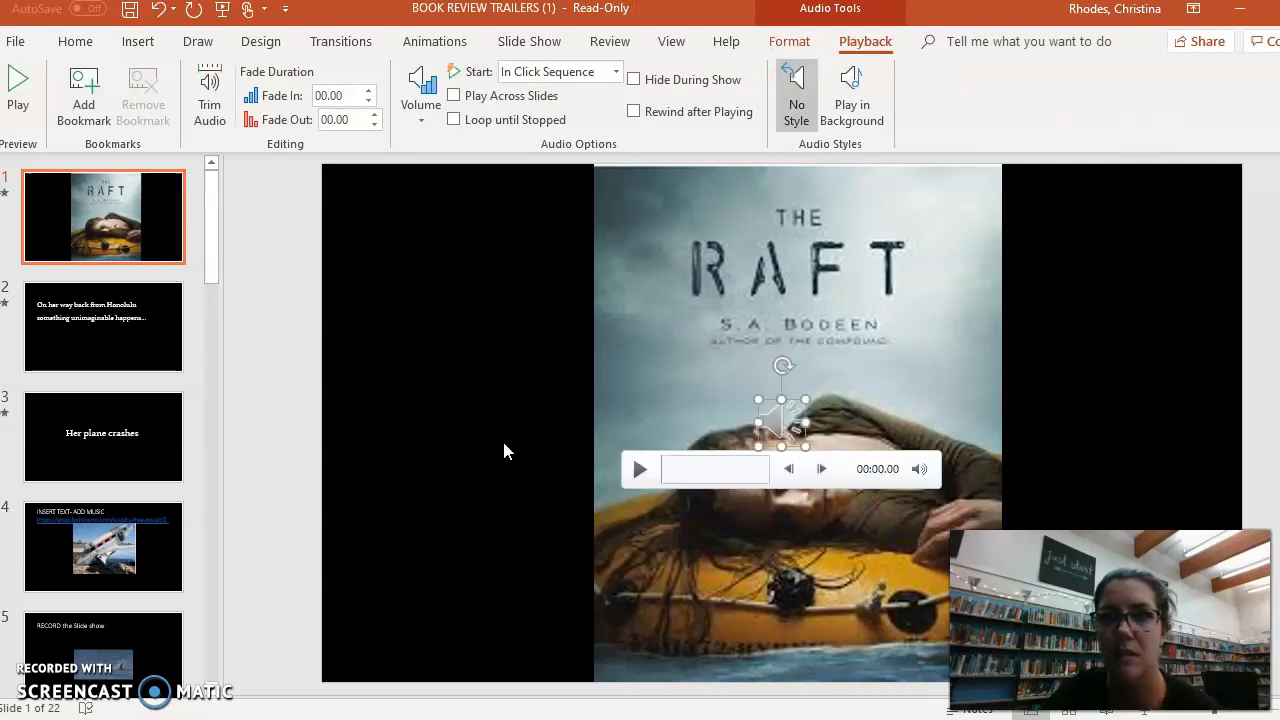
pyautogui.moveTo(688, 380)
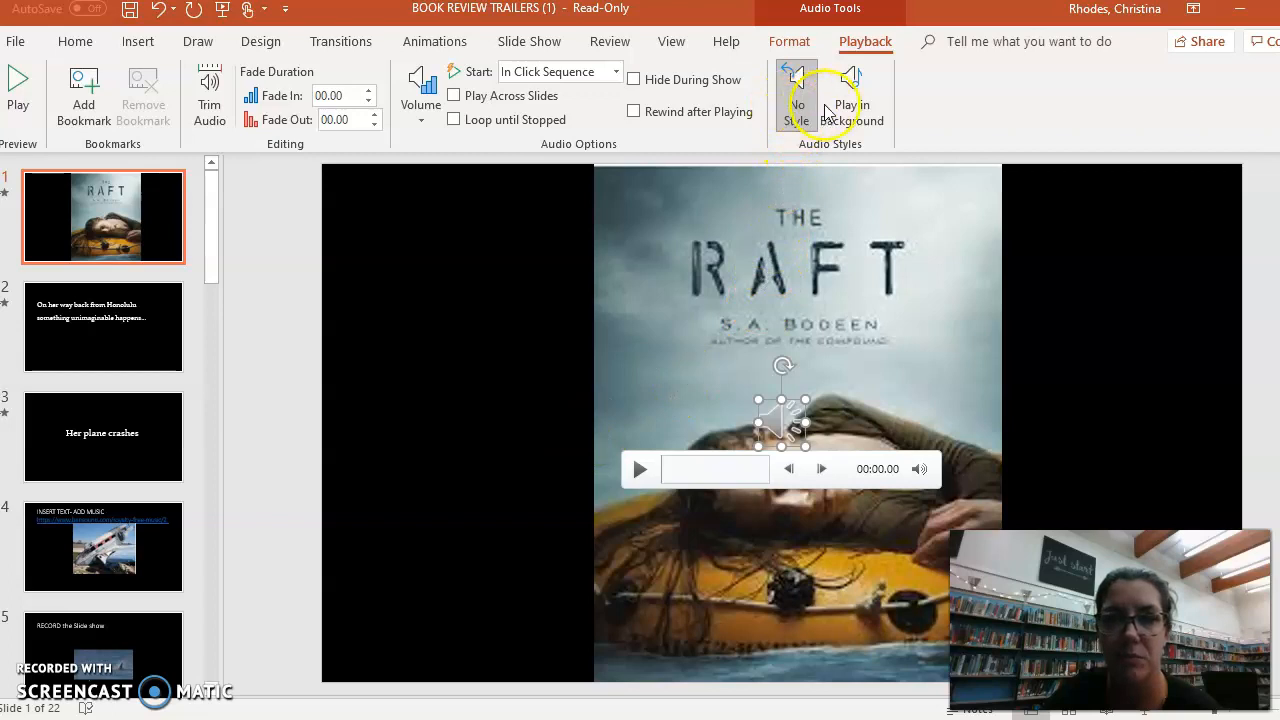
pyautogui.click(854, 100)
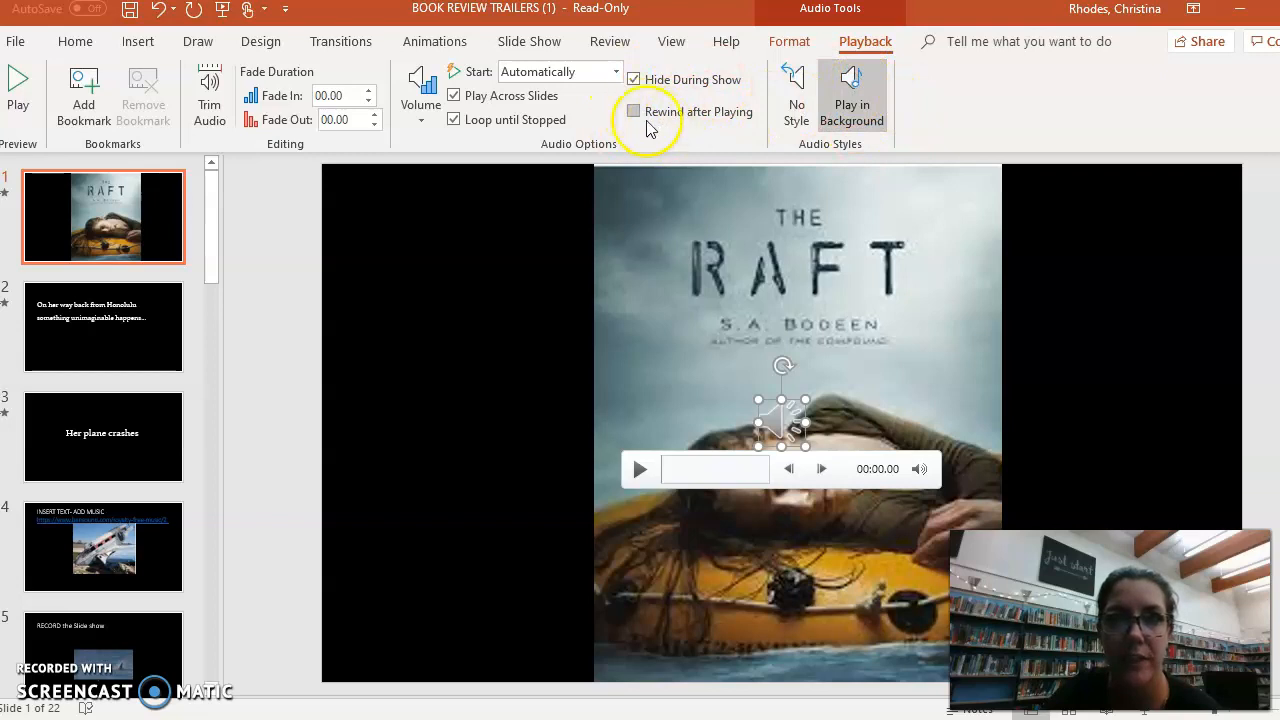
pyautogui.click(632, 112)
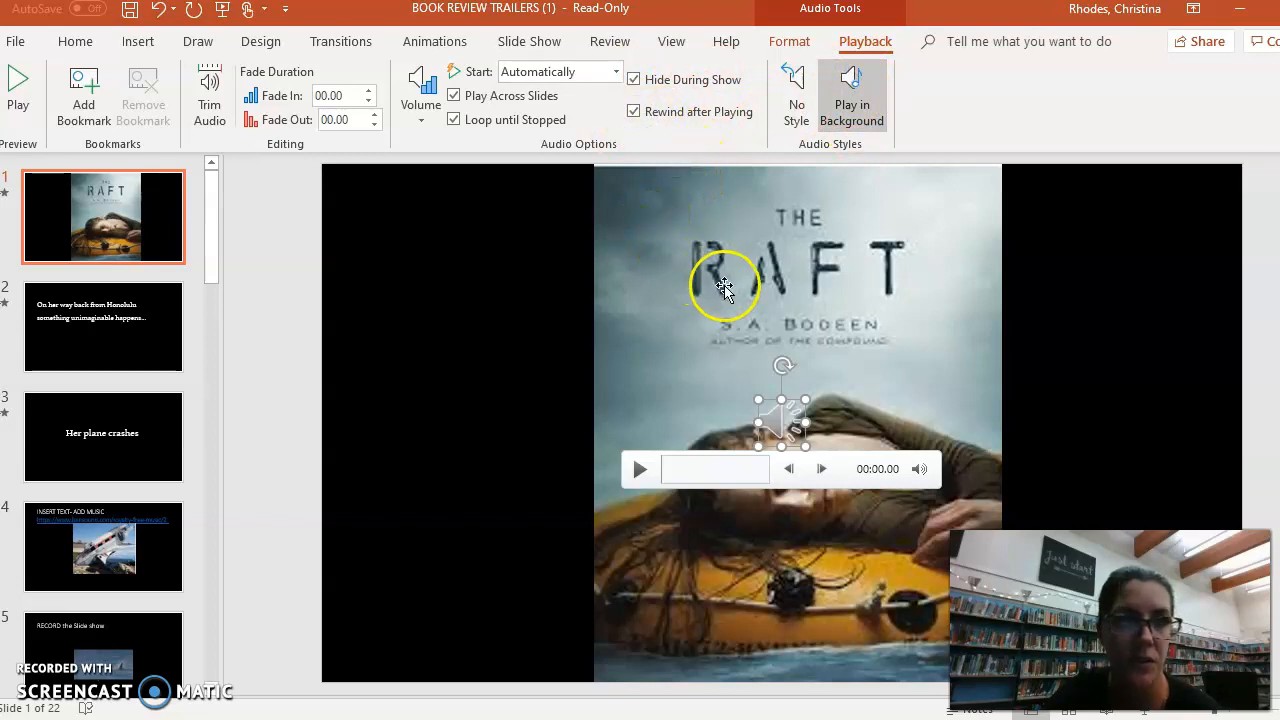
pyautogui.moveTo(820, 96)
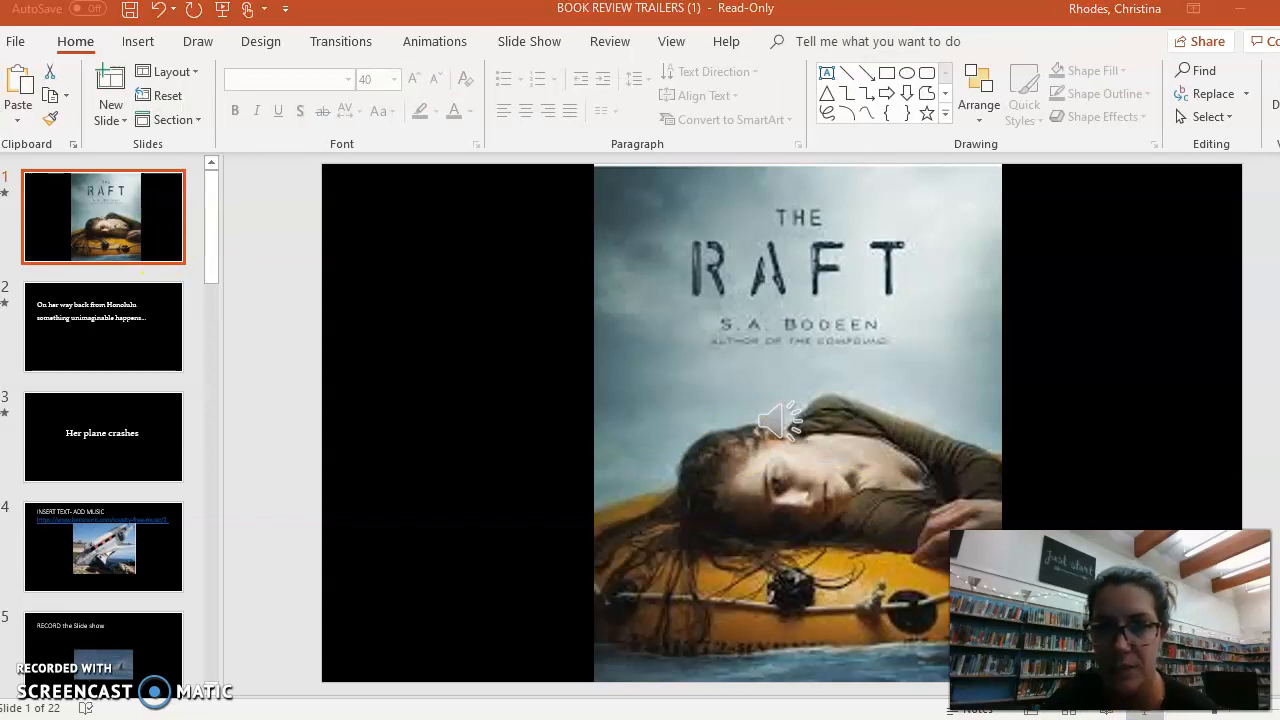
# Start the trailer as a full-screen slide show from The Raft cover slide.
pyautogui.press('F5')
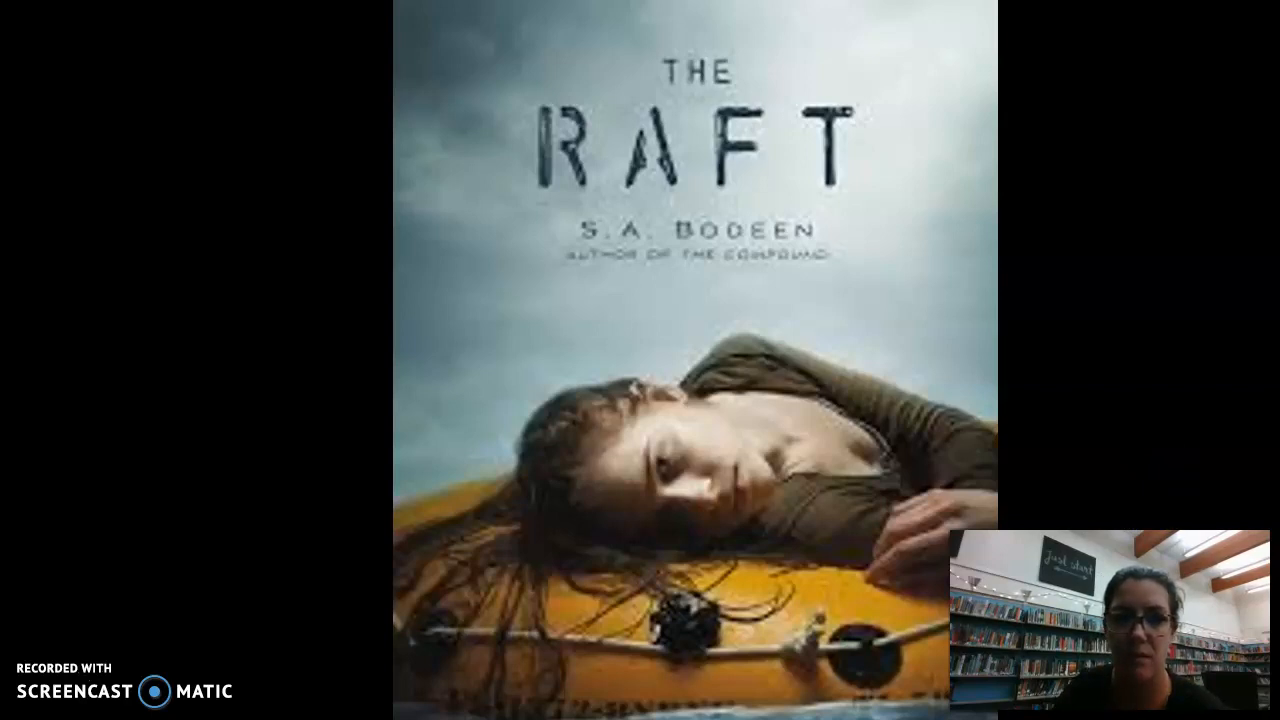
pyautogui.moveTo(1018, 436)
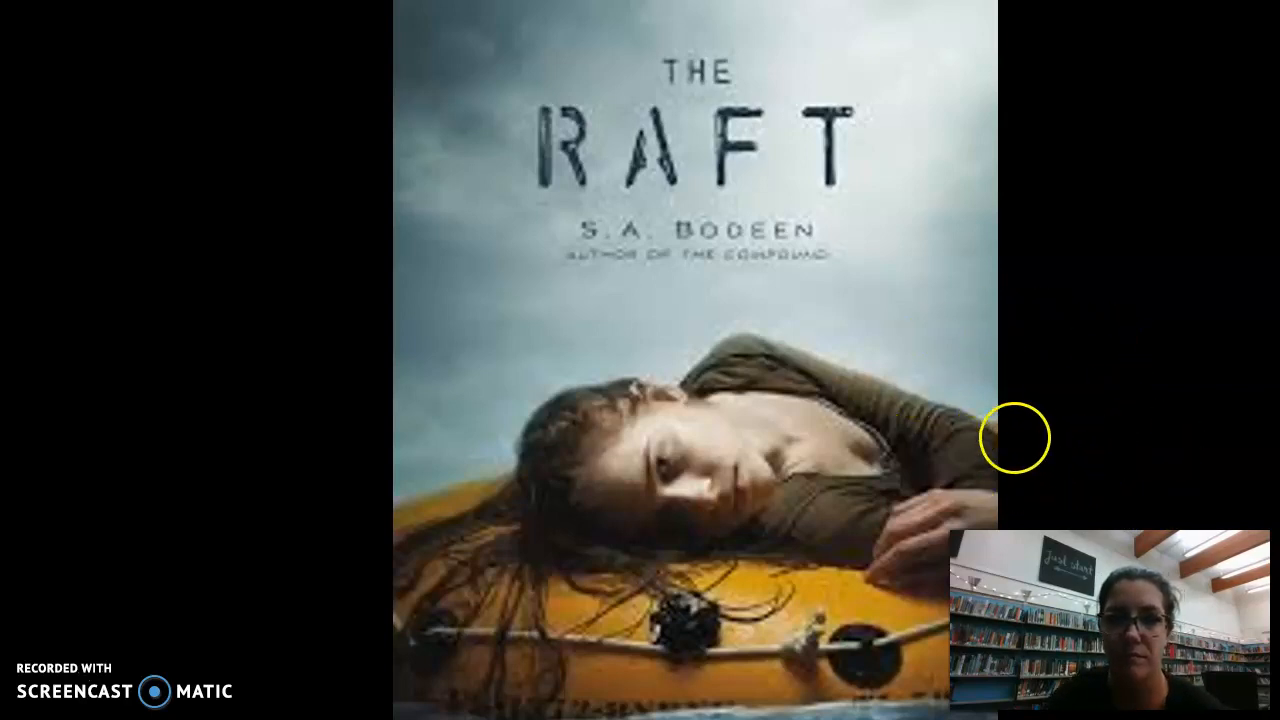
pyautogui.moveTo(1040, 458)
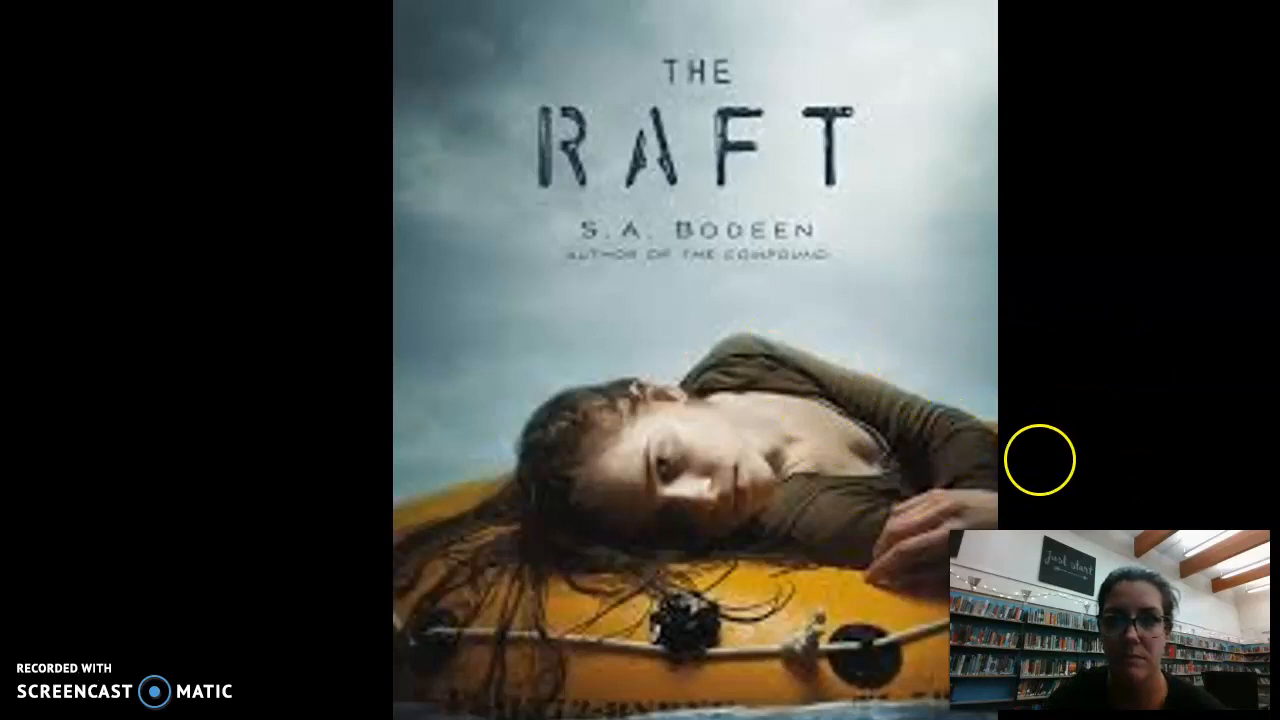